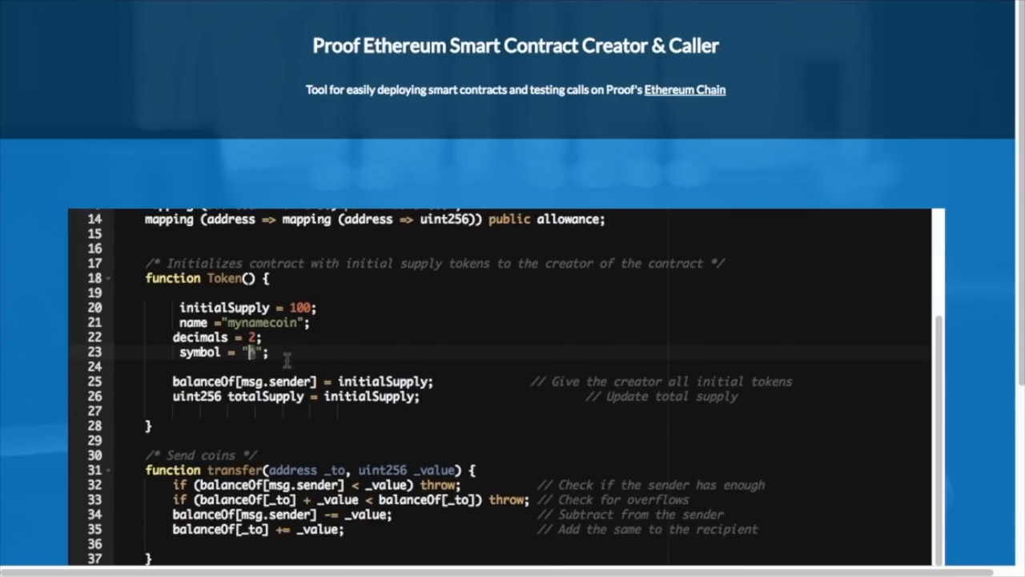
# Compile the token contract with symbol ^, broadcast it, and view the transaction details.
pyautogui.scroll(-3)
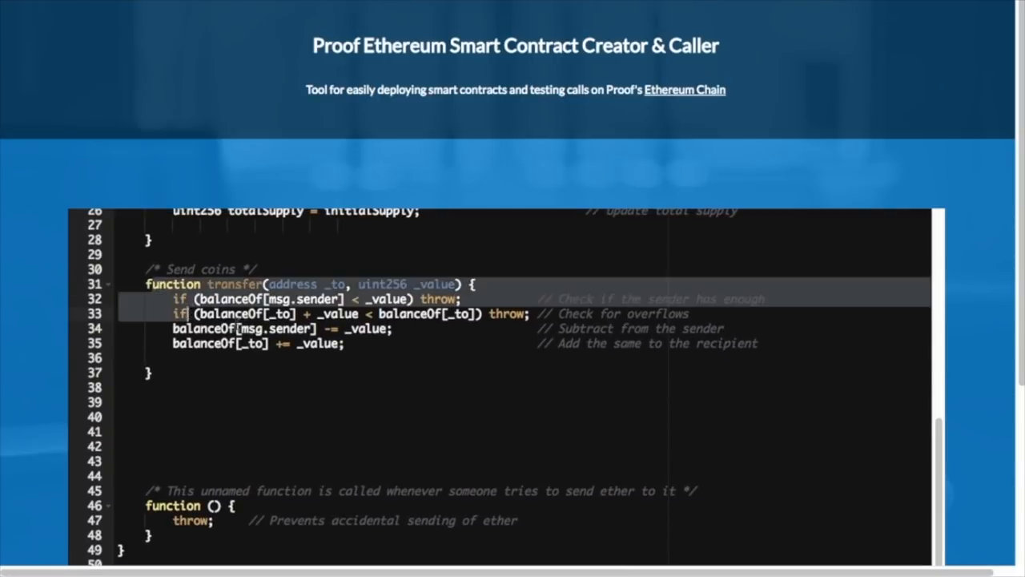
pyautogui.scroll(3)
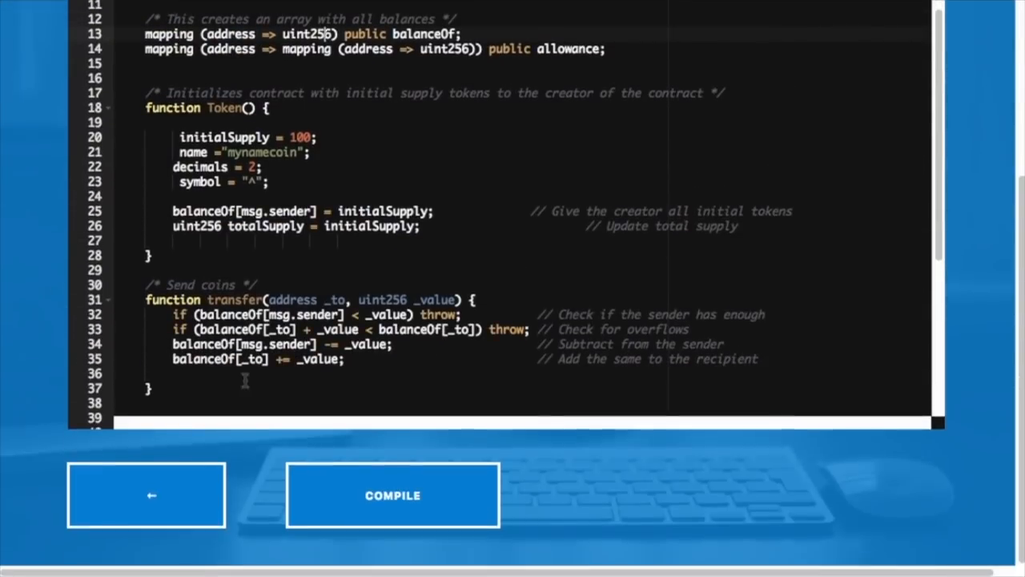
pyautogui.click(392, 495)
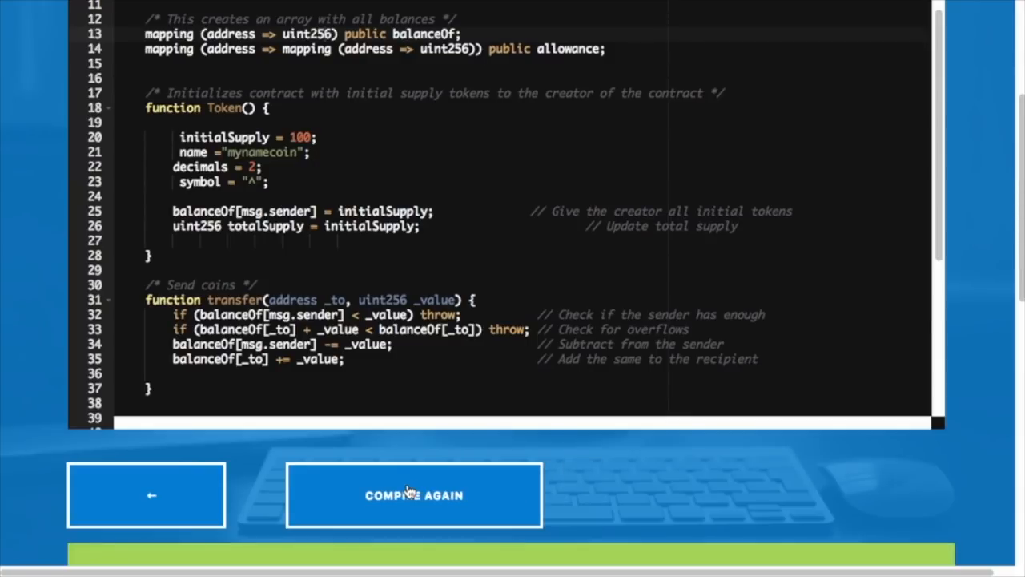
pyautogui.click(414, 494)
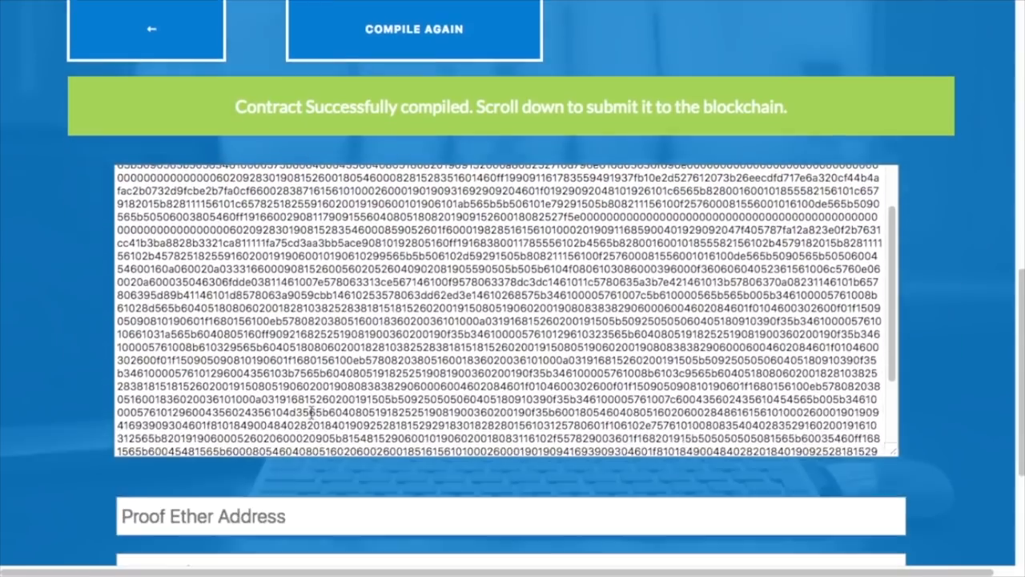
pyautogui.scroll(-3)
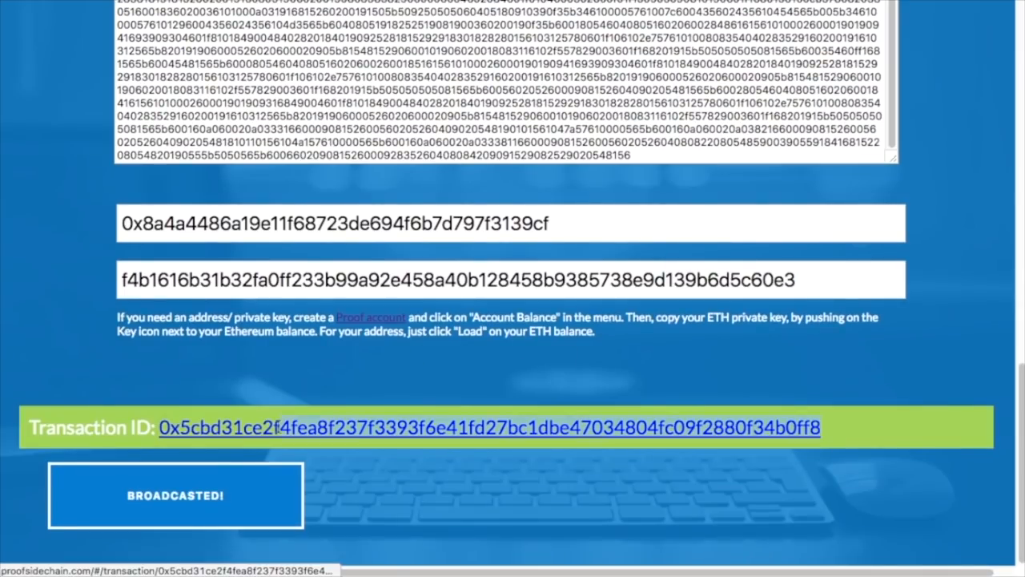
pyautogui.click(489, 427)
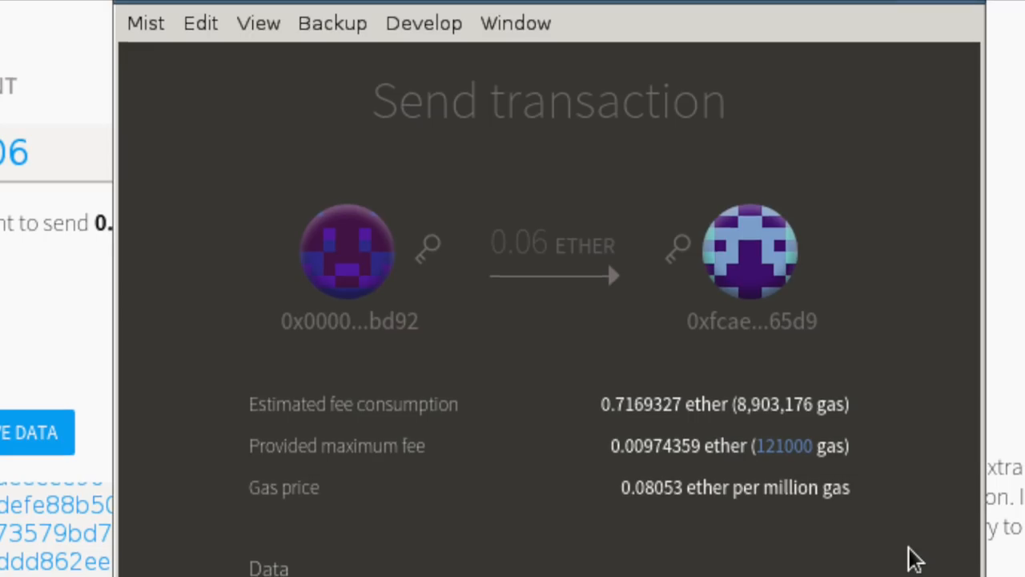
pyautogui.scroll(-3)
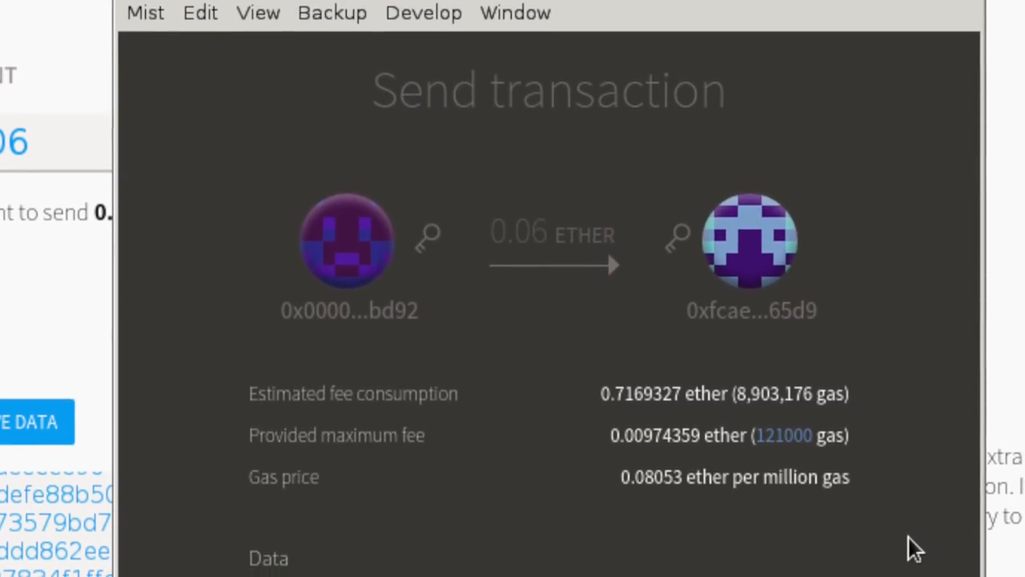
pyautogui.scroll(-3)
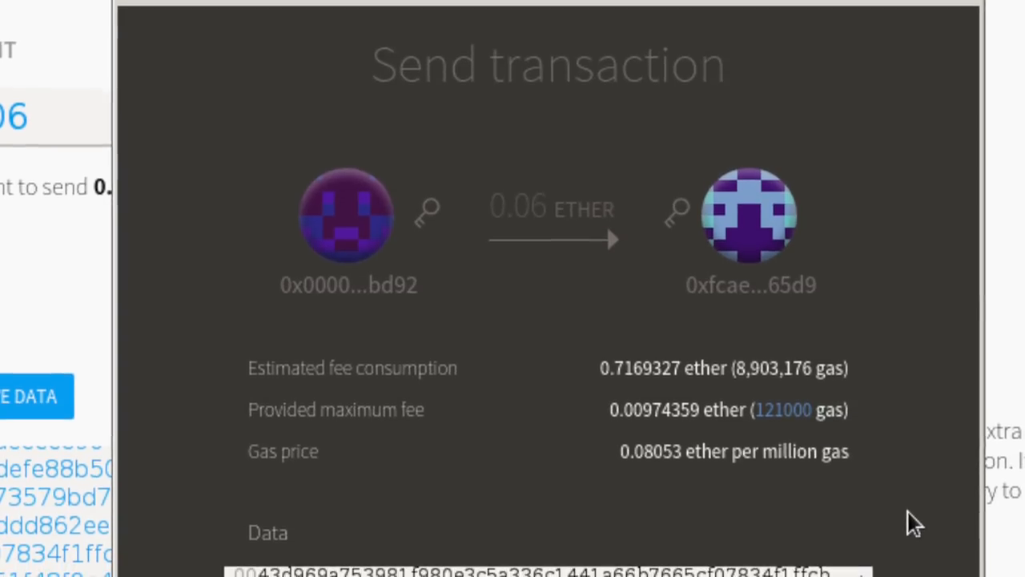
pyautogui.scroll(-3)
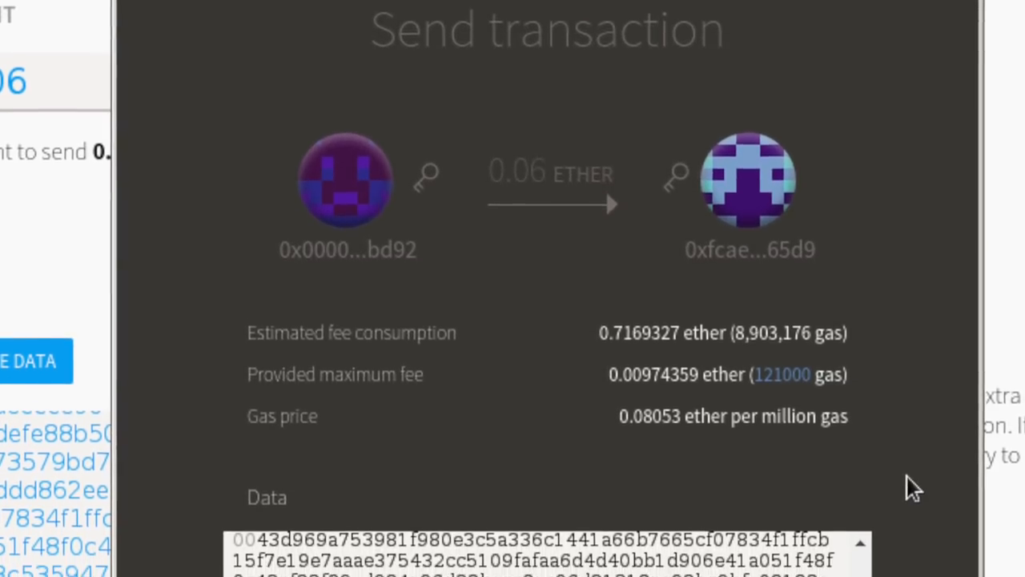
pyautogui.scroll(-3)
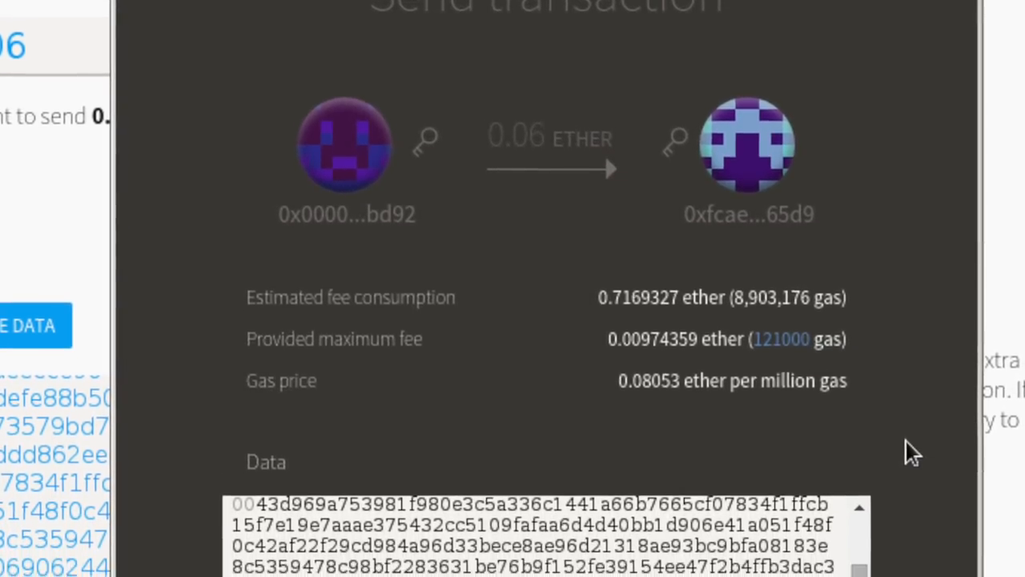
pyautogui.scroll(-3)
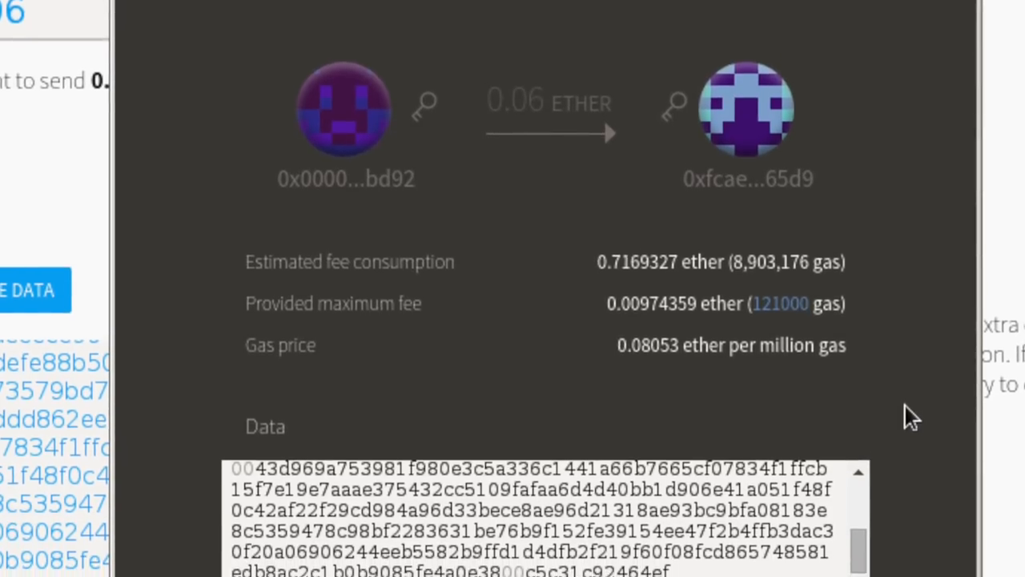
pyautogui.scroll(-3)
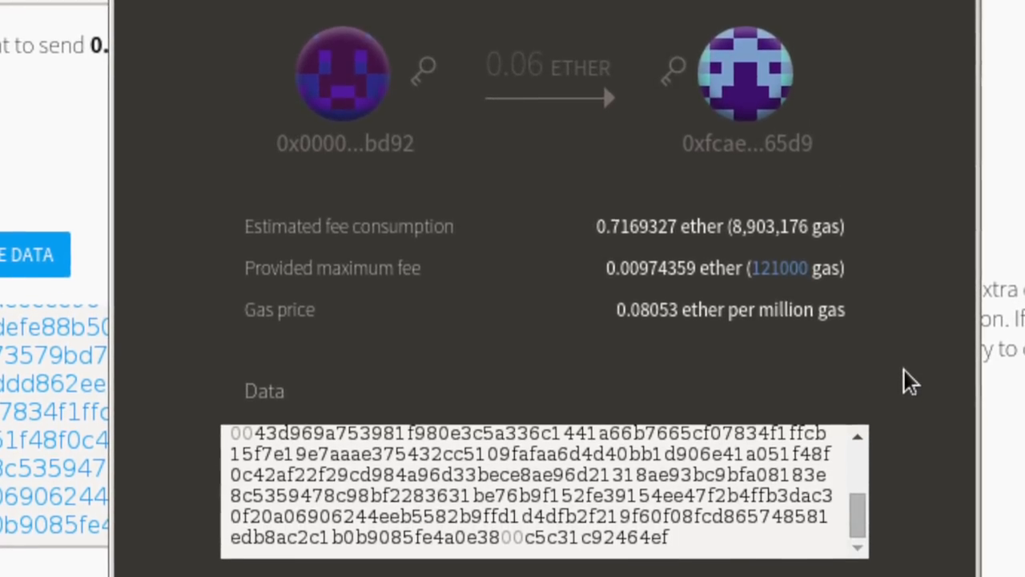
pyautogui.scroll(-3)
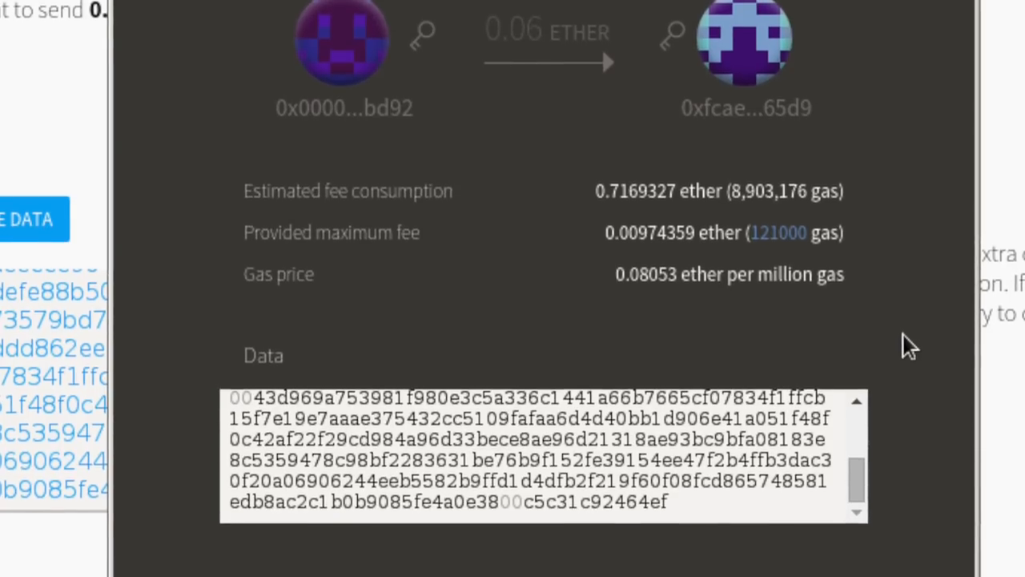
pyautogui.scroll(-3)
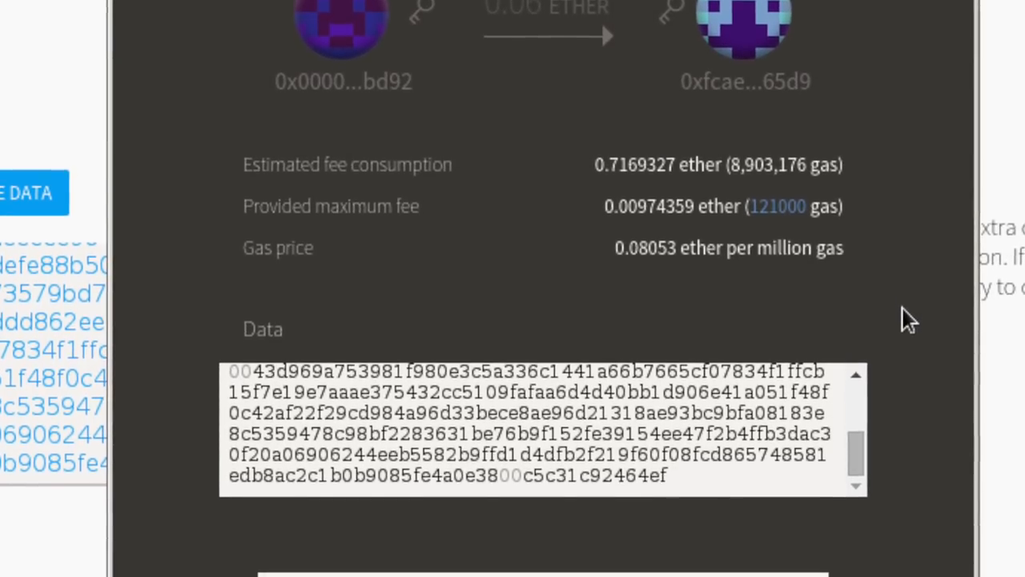
pyautogui.scroll(-3)
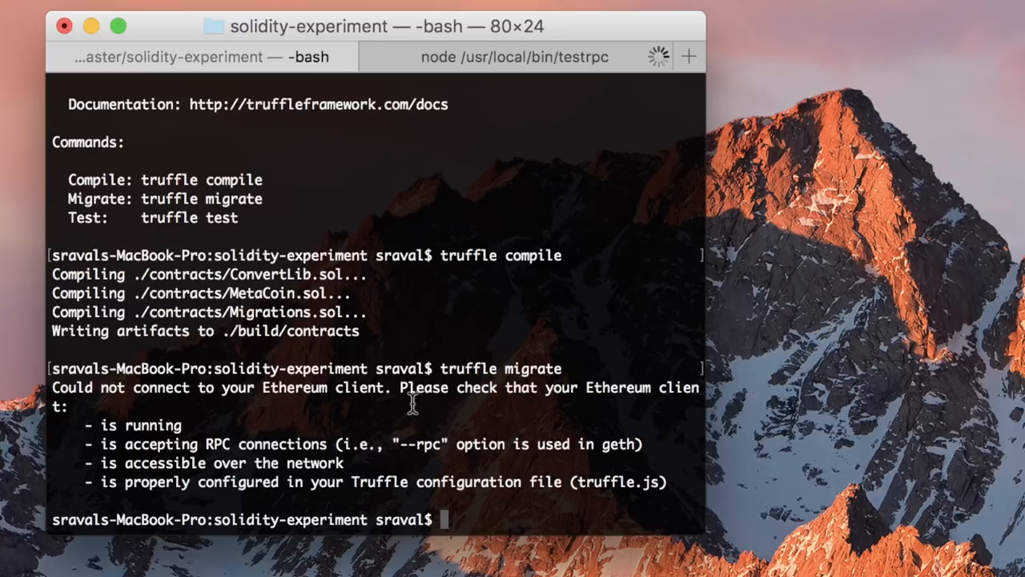
# Run truffle migrate to deploy Migrations, ConvertLib and MetaCoin to testrpc.
pyautogui.write('truffle migrate')
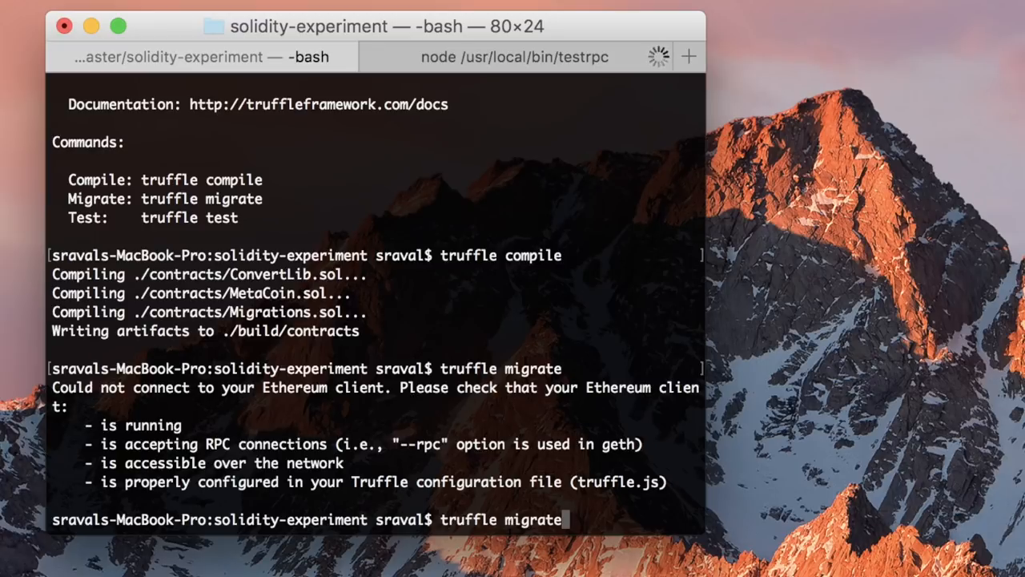
pyautogui.press('Return')
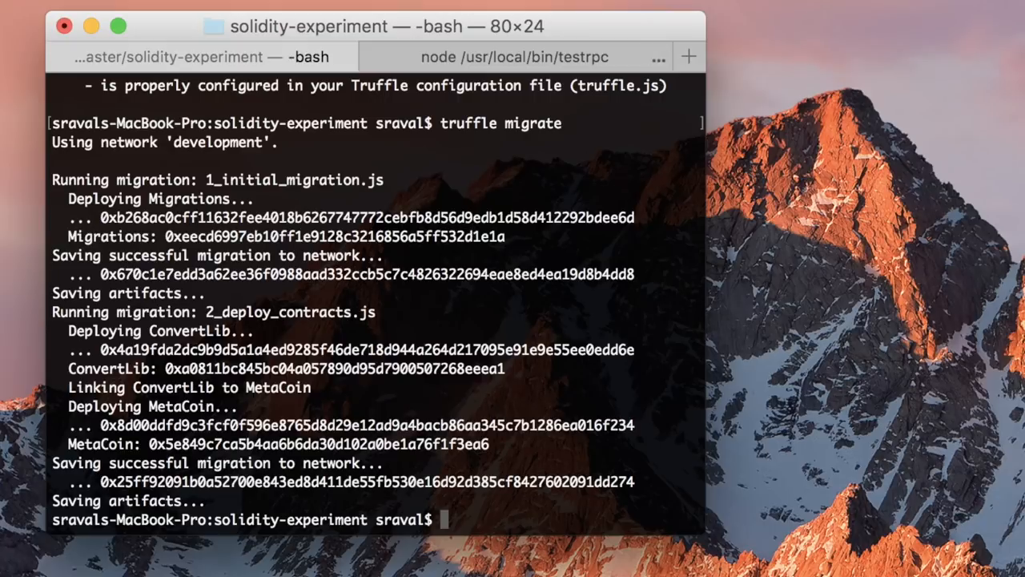
# Create the ProofOfExistence contract with 'truffle create contract ProofOfExistence'.
pyautogui.write('truffle')
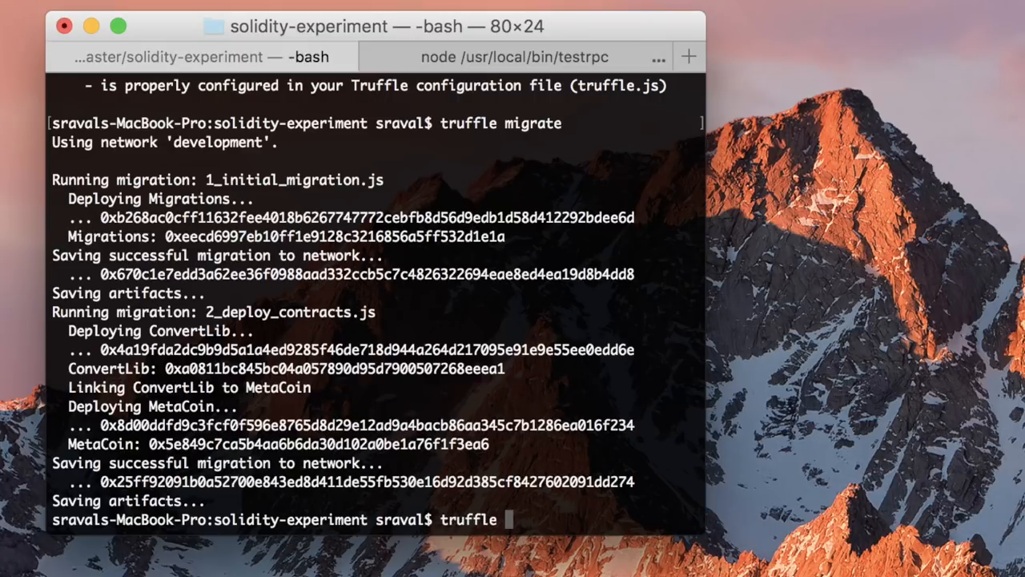
pyautogui.write('create contract Pr')
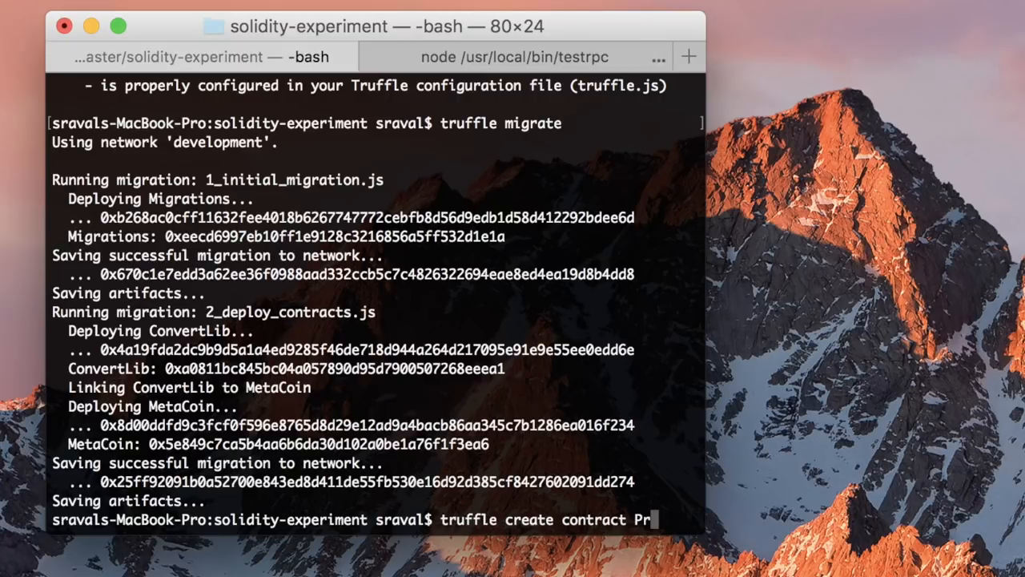
pyautogui.write('oofOfExisten')
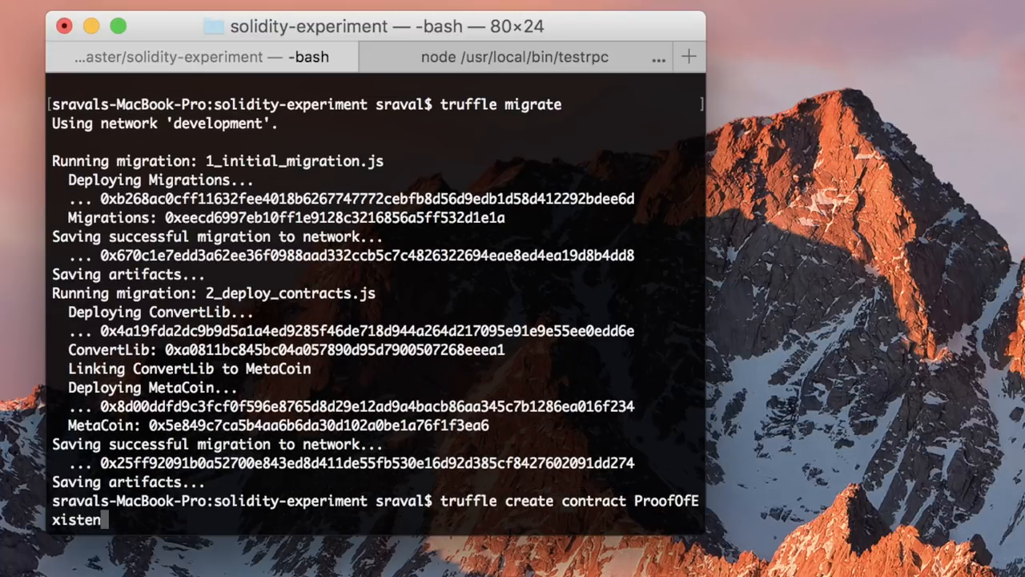
pyautogui.write('ce')
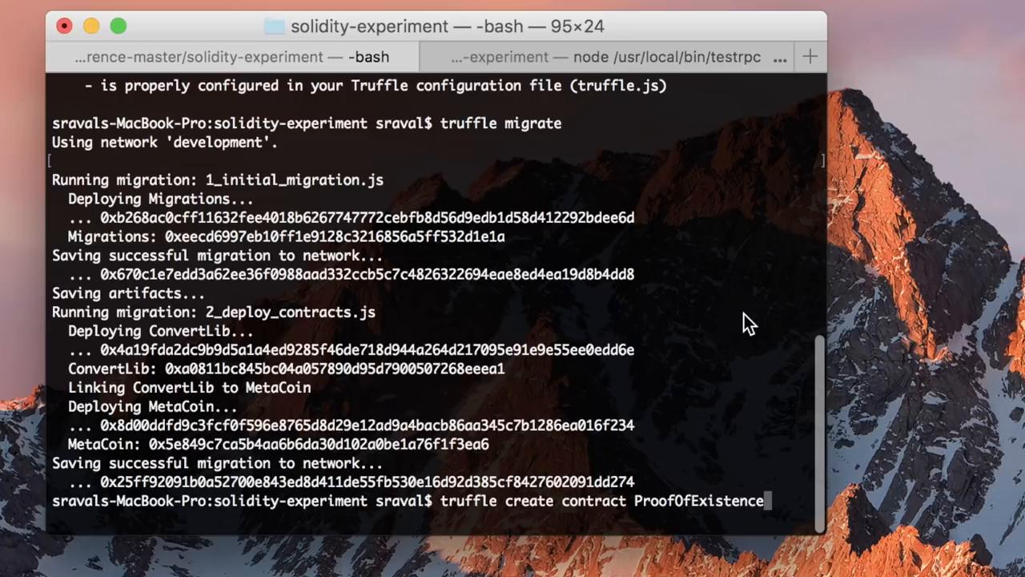
pyautogui.press('Return')
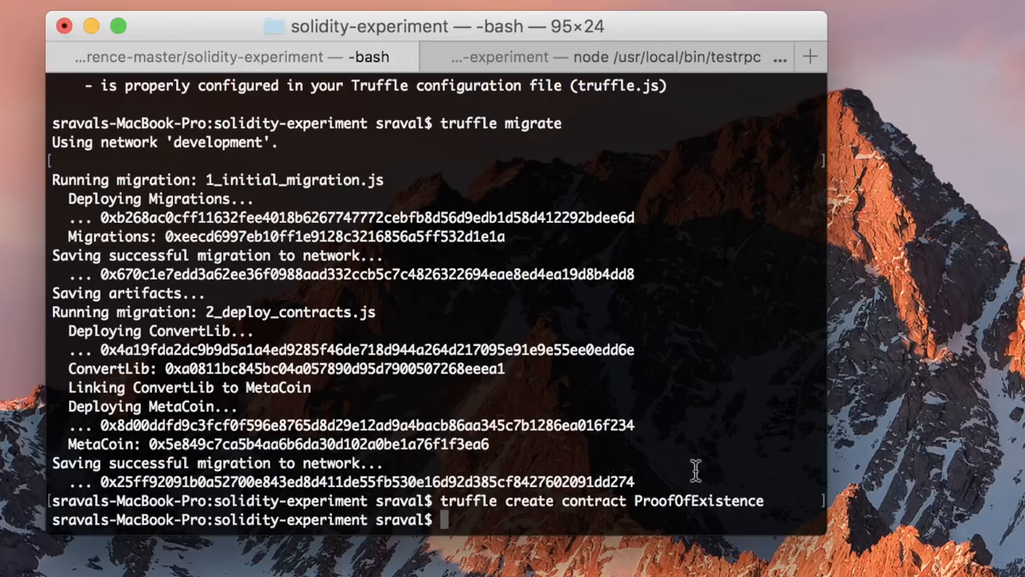
# Open the new contract file from contracts/ in Sublime Text.
pyautogui.write('sublime')
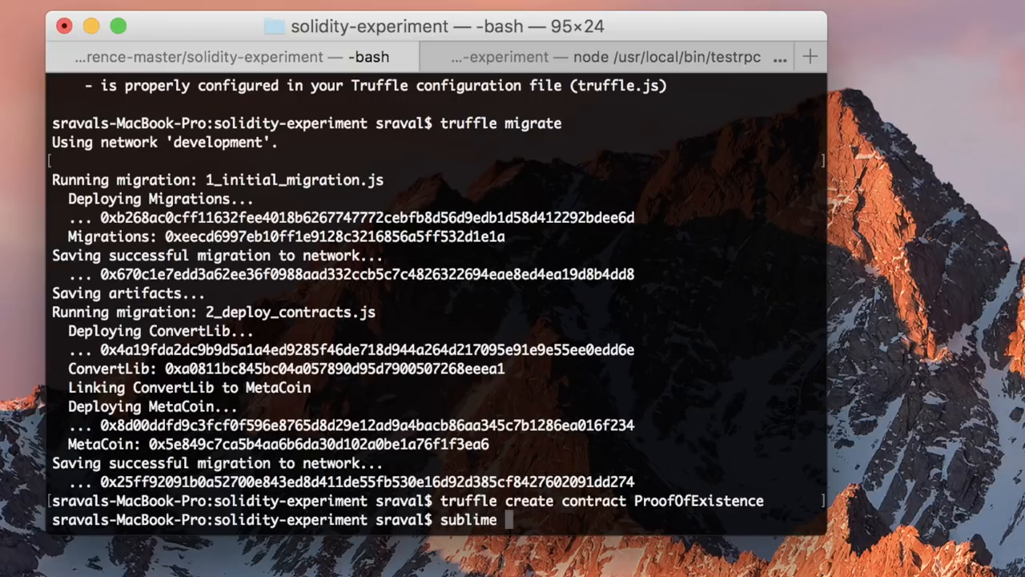
pyautogui.write('contracts/')
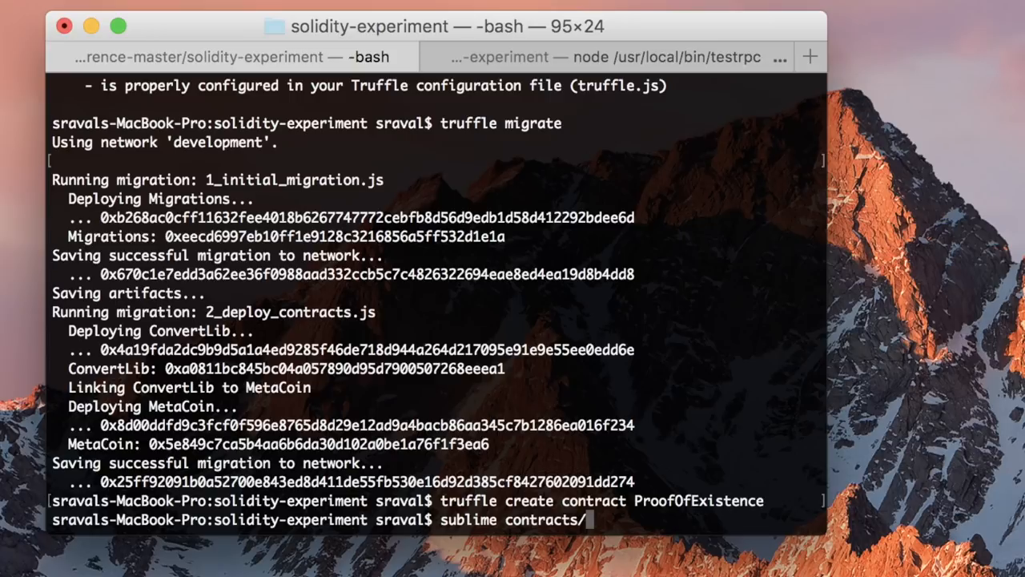
pyautogui.press('Return')
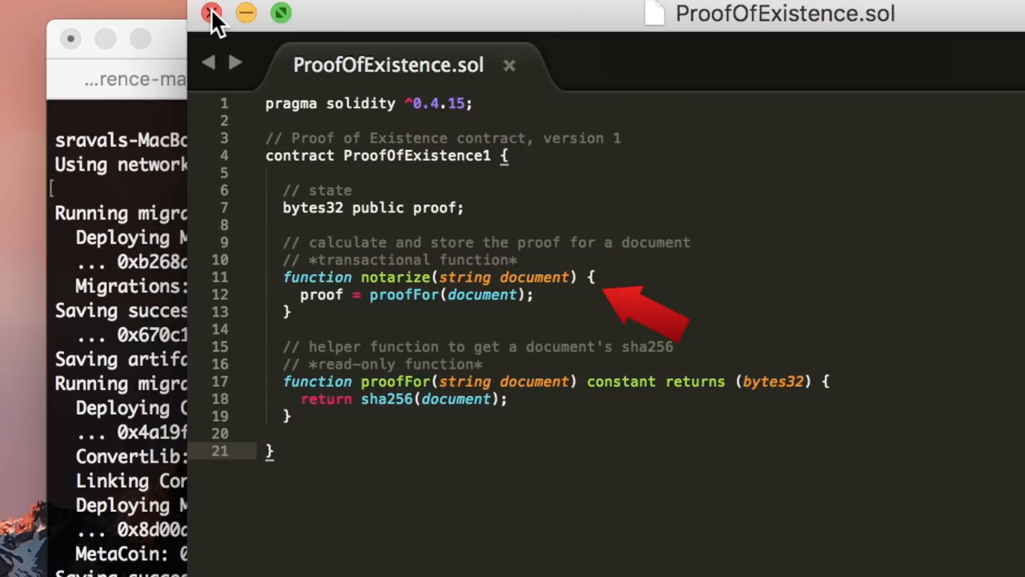
# Close Sublime Text and return to the terminal prompt.
pyautogui.click(211, 13)
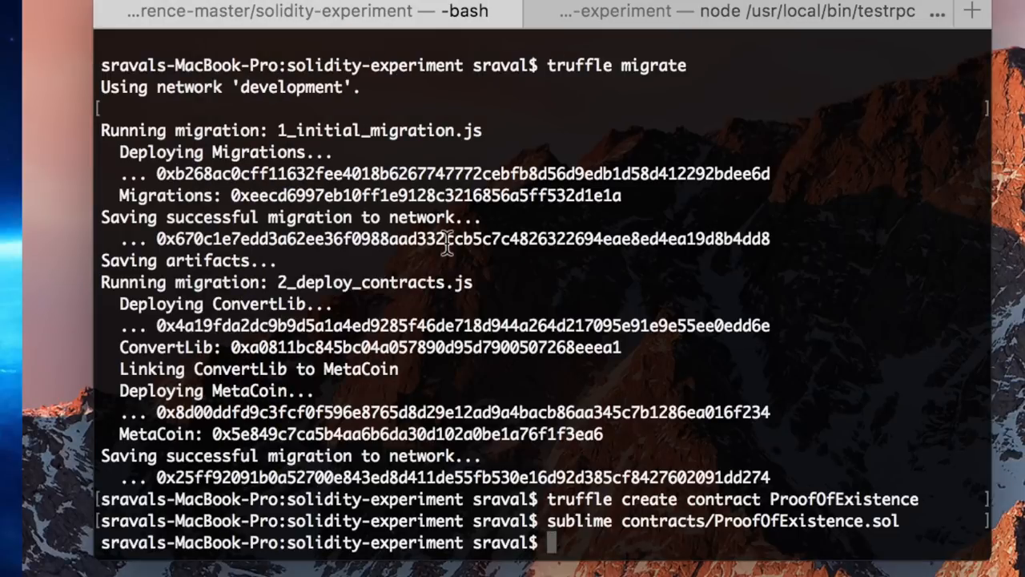
# Open migrations/2_deploy_contracts.js in Sublime, then run truffle migrate --reset.
pyautogui.write('sublime migrations/')
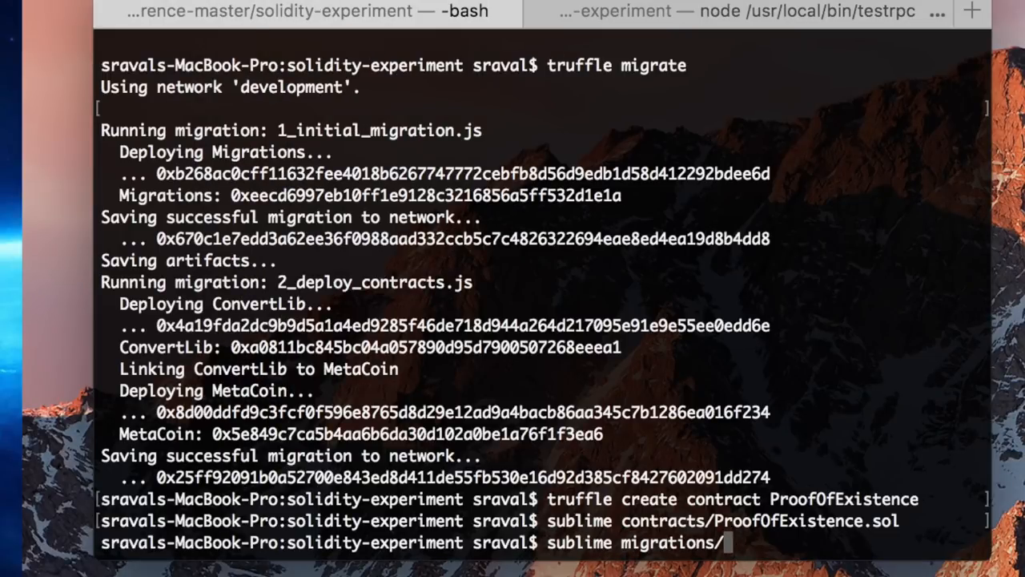
pyautogui.press('Return')
pyautogui.write('truff')
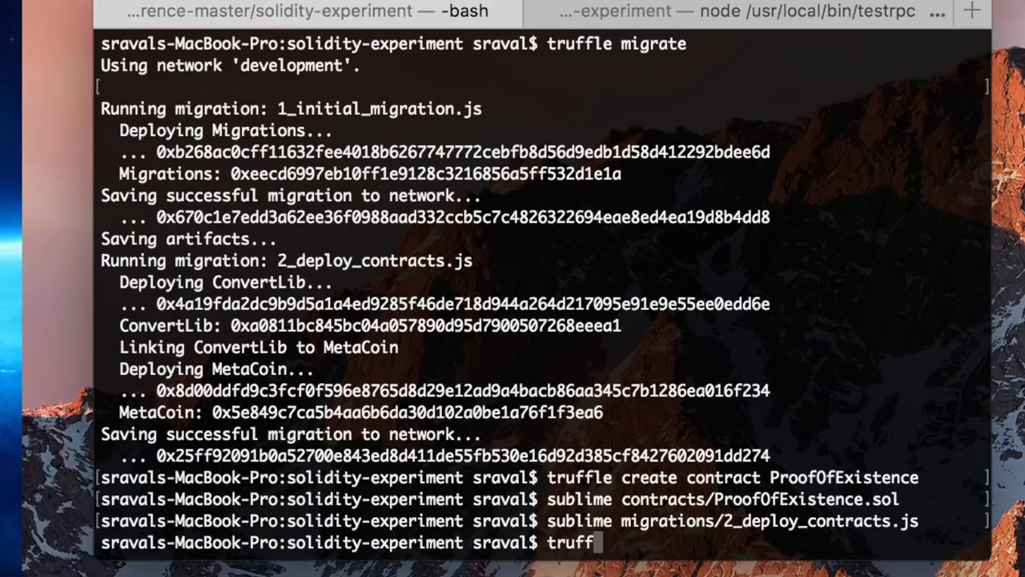
pyautogui.press('Return')
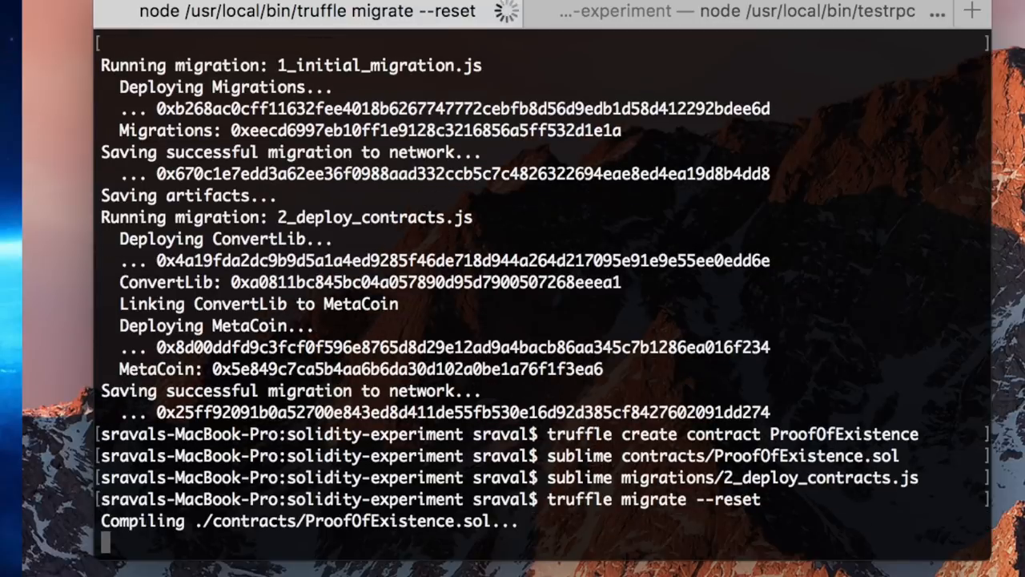